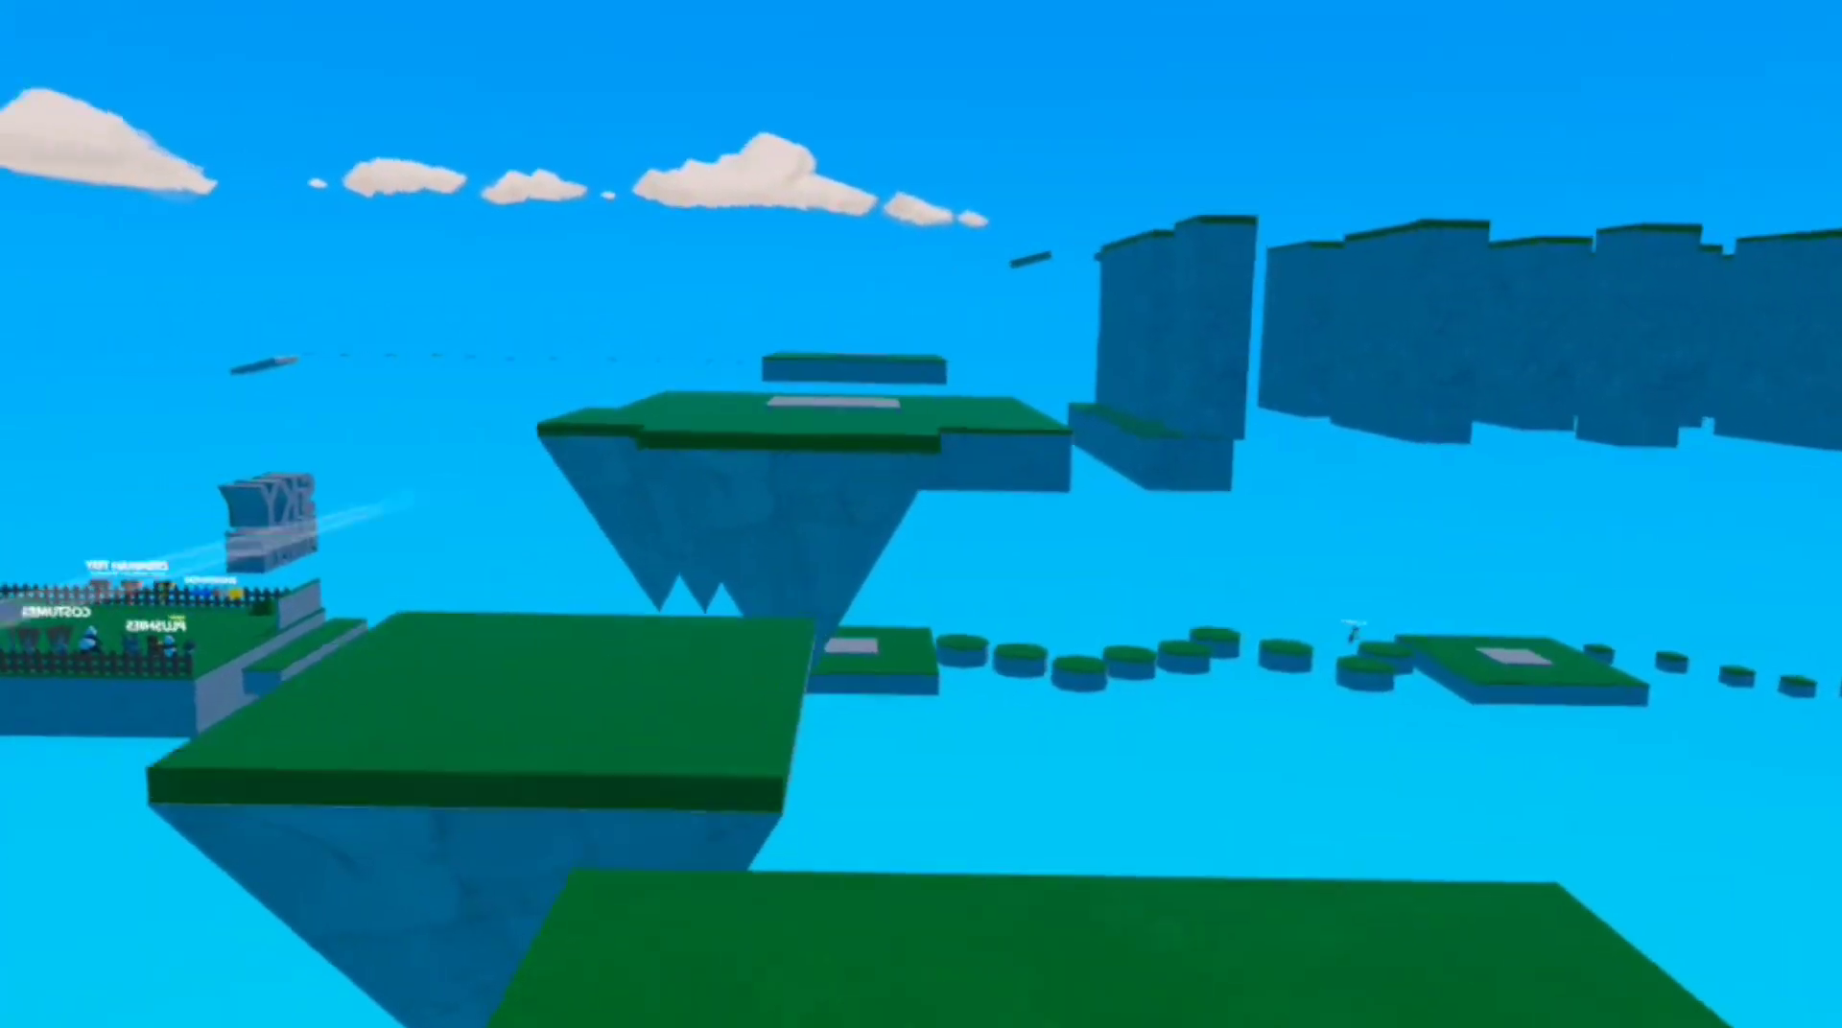
pyautogui.moveTo(921, 513)
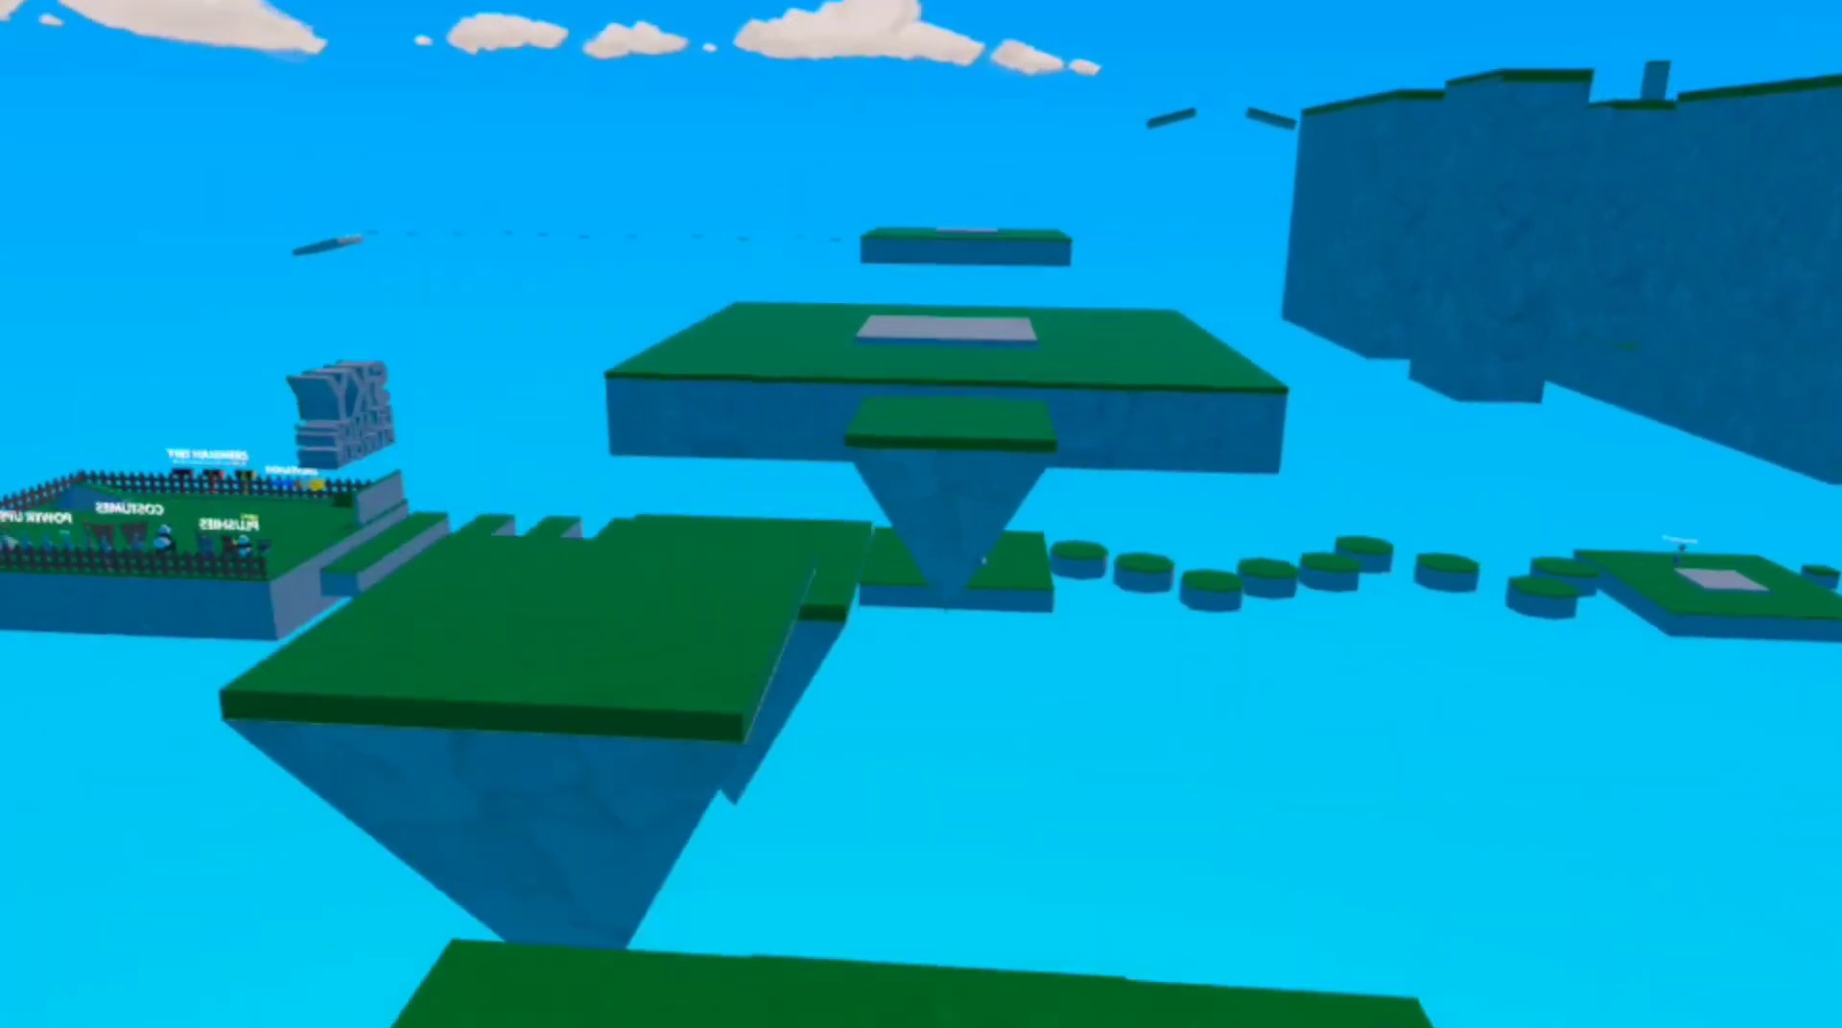